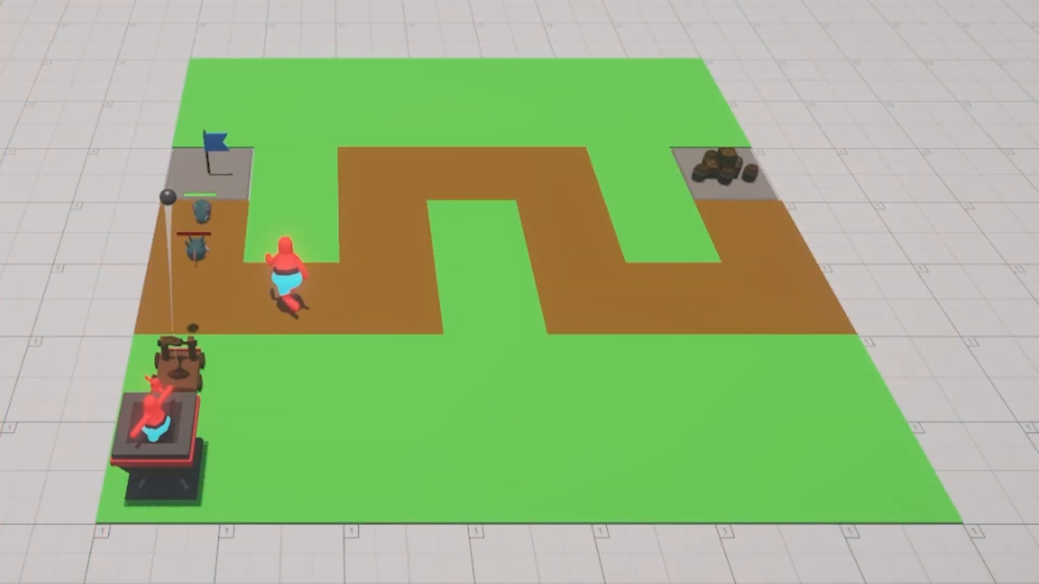
# Start Play mode so the agent defends the zigzag dirt path against enemy waves.
pyautogui.click(155, 12)
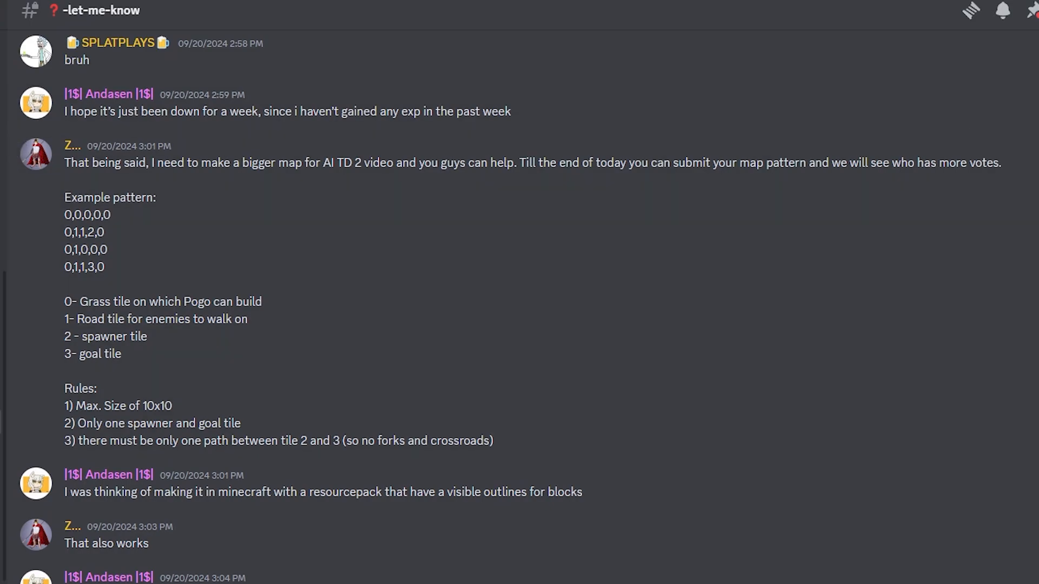
pyautogui.moveTo(43, 340)
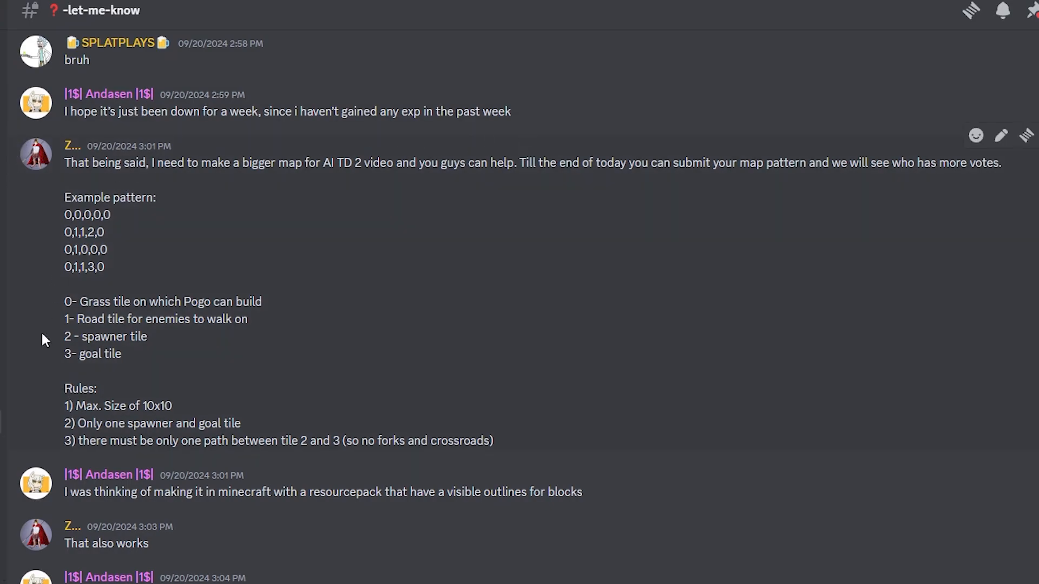
# Place a 40-coin tower on an empty tile beside the path before wave 3 of 5.
pyautogui.scroll(-3)
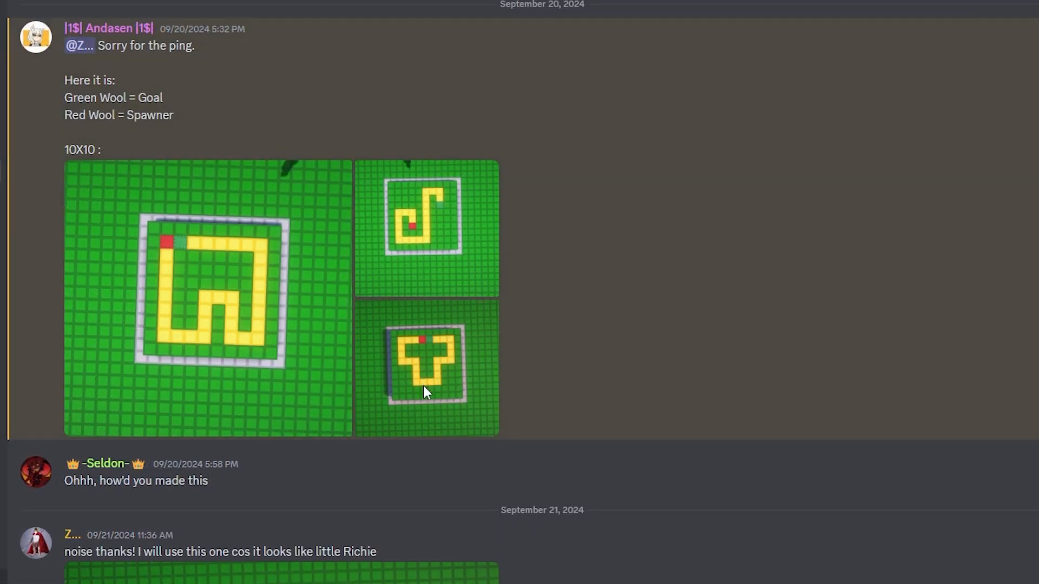
pyautogui.scroll(-3)
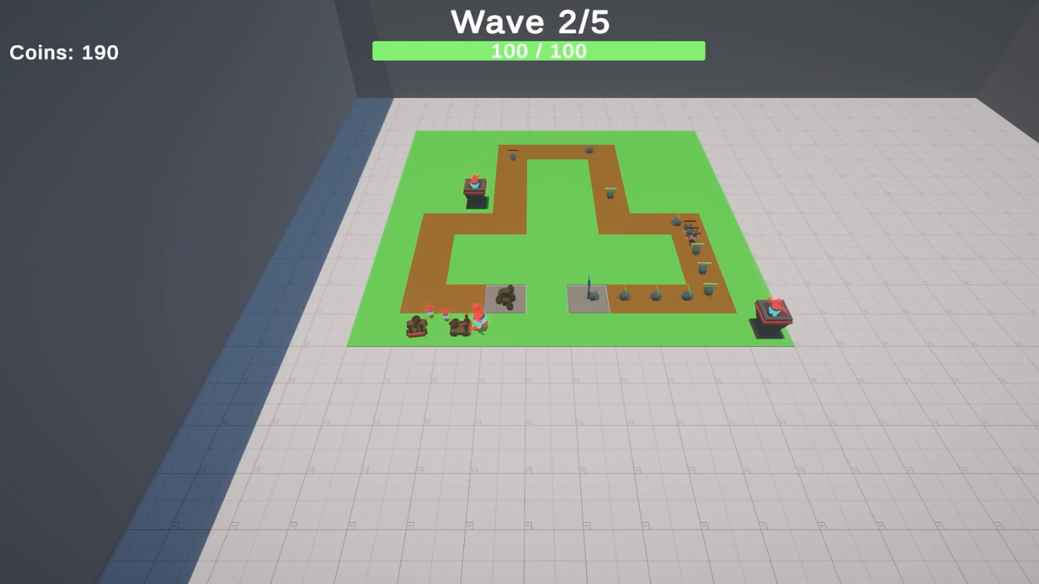
pyautogui.click(504, 305)
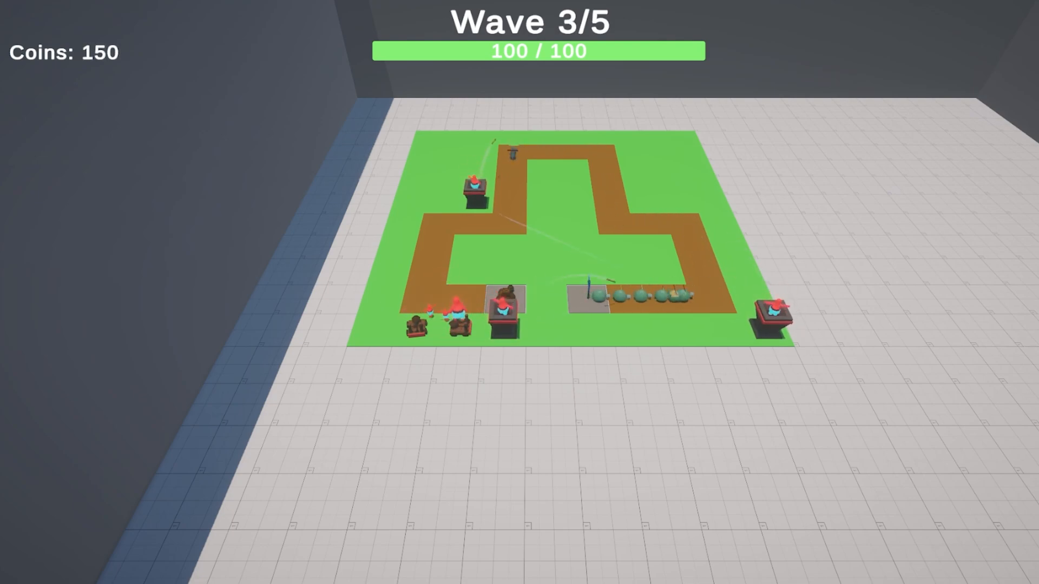
pyautogui.click(507, 256)
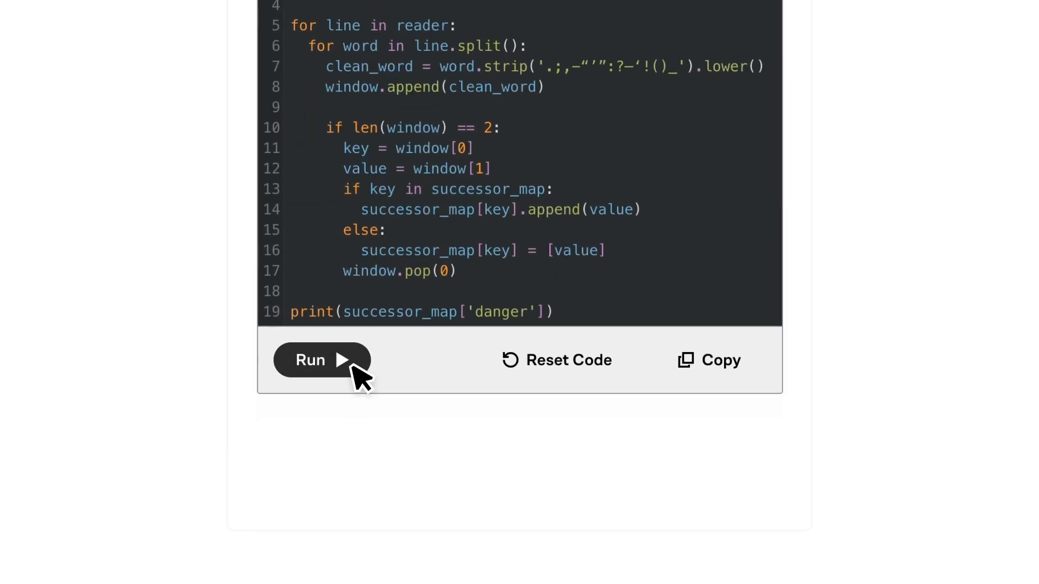
# Run the successor-map Python script to print the words following 'danger'.
pyautogui.click(321, 360)
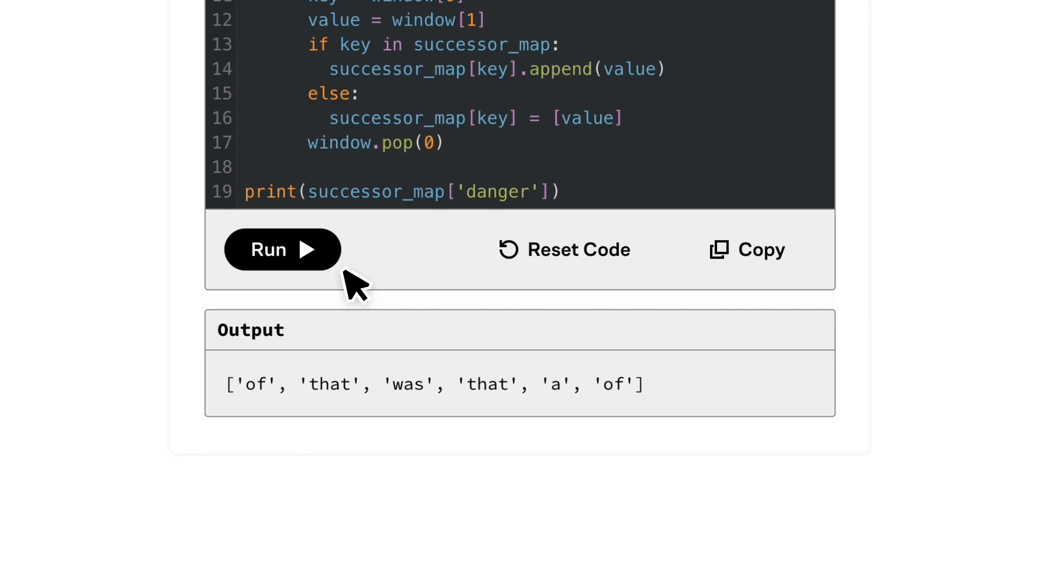